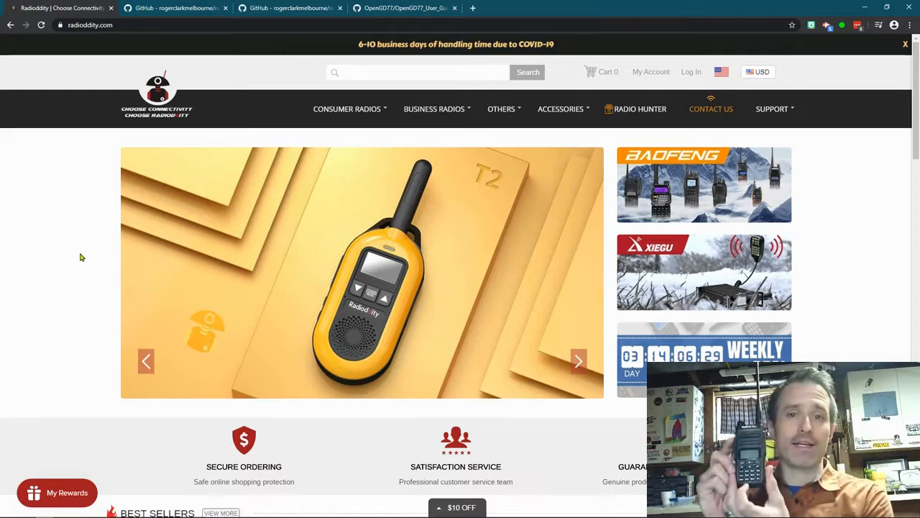
Open the Radioddity GD-77 product page via Consumer Radios and Amateur Radios
click(347, 109)
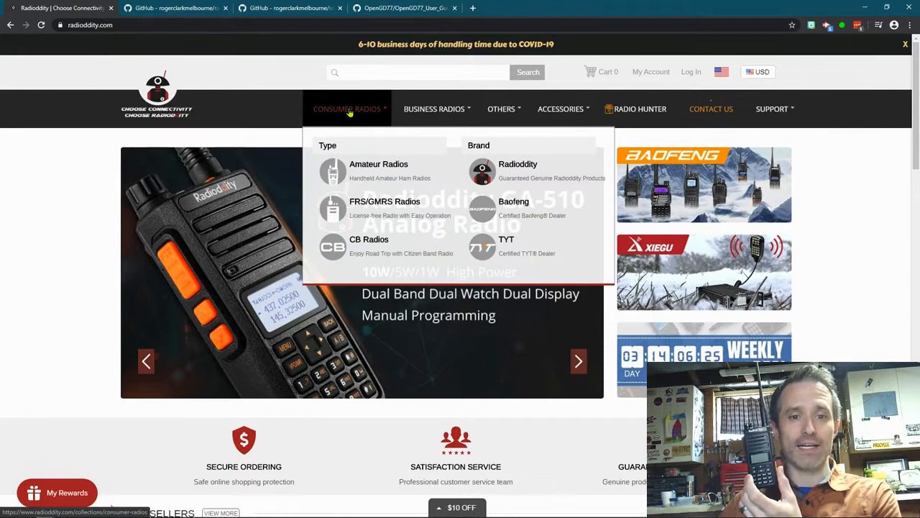
click(379, 164)
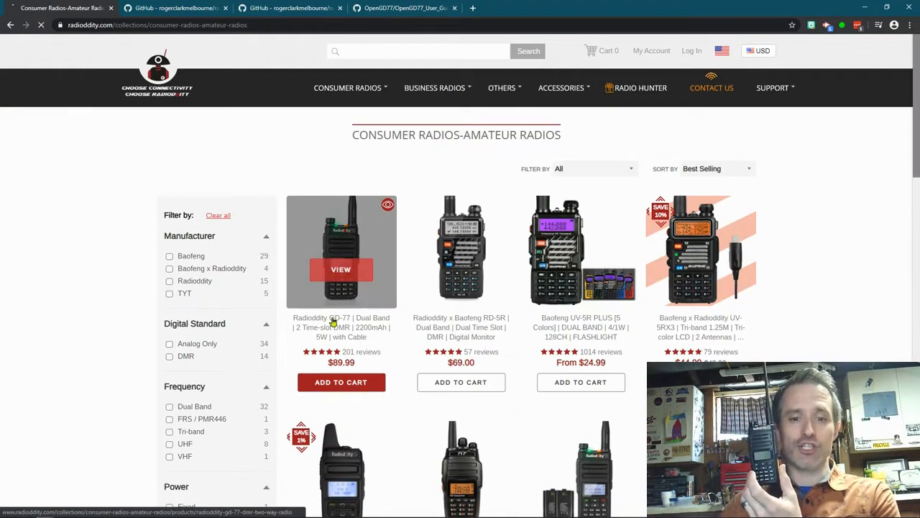
click(341, 269)
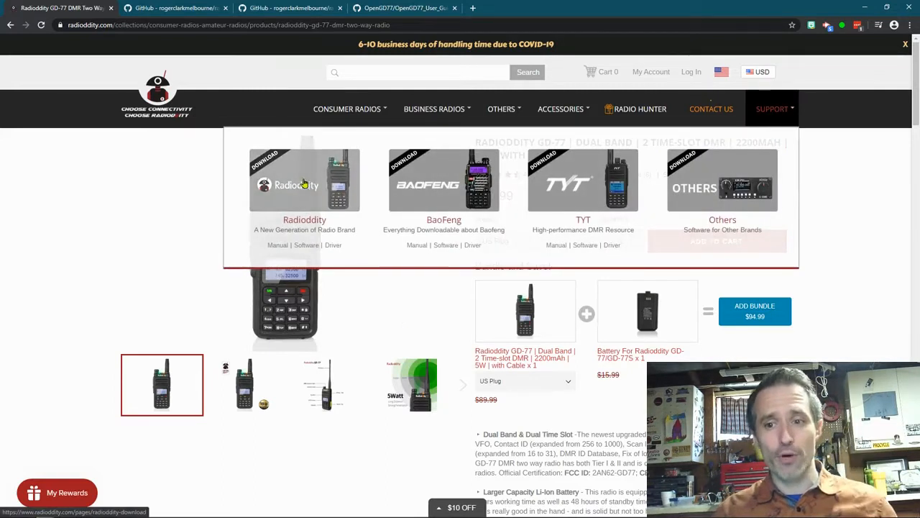
Open Radioddity's own downloads page from the Support menu
click(304, 185)
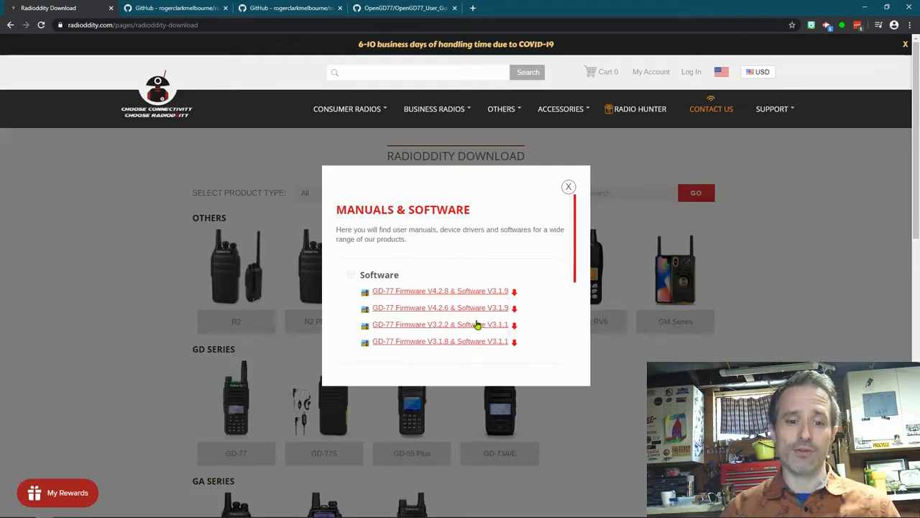
mouse_move(444, 324)
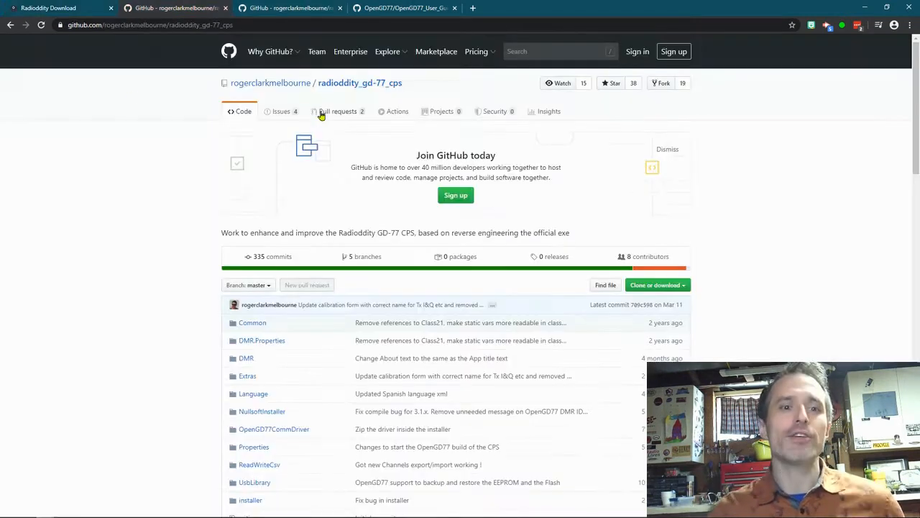
Go to Roger Clark's GitHub profile and open the OpenGD77 repository
click(271, 83)
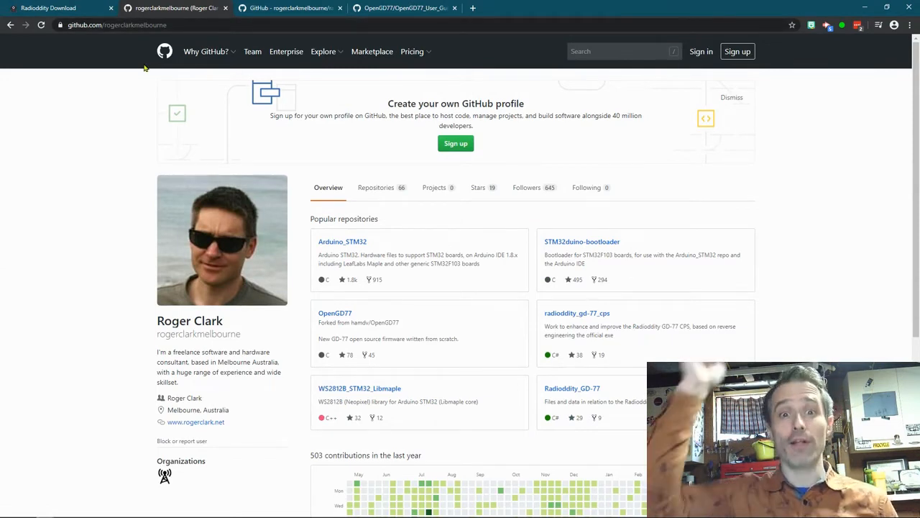
mouse_move(379, 216)
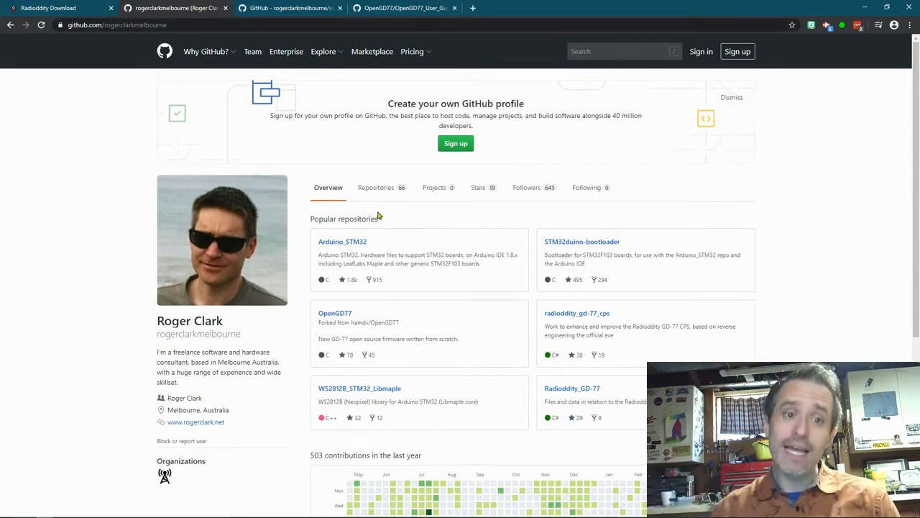
mouse_move(356, 218)
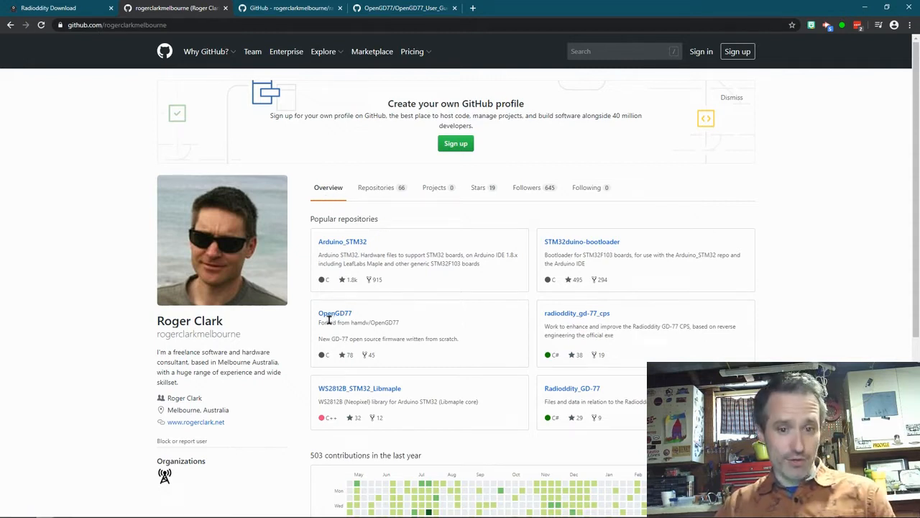
mouse_move(441, 321)
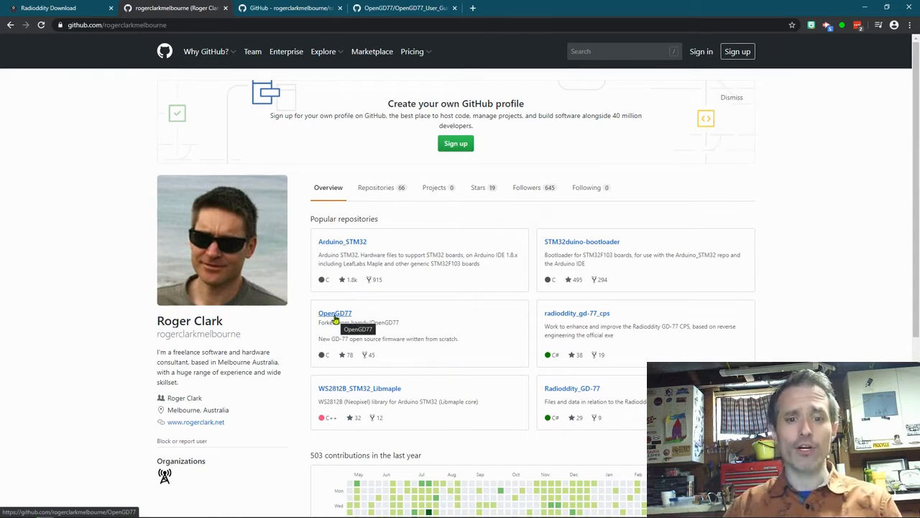
click(335, 313)
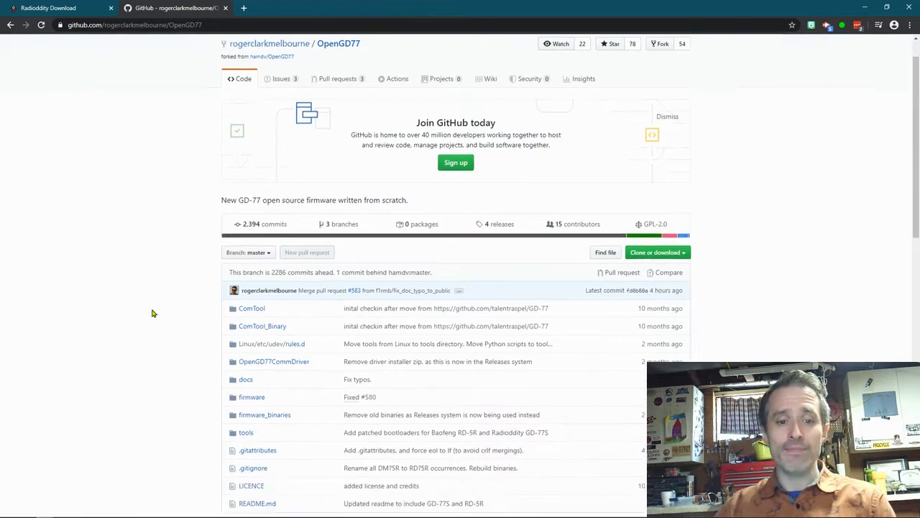
Find the User Guide link in the OpenGD77 readme and open it in a new tab
scroll(down, 3)
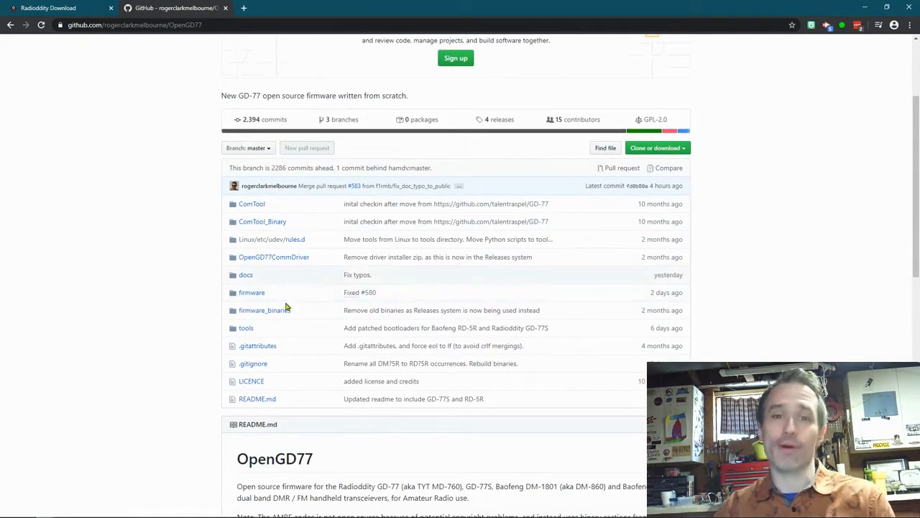
scroll(up, 3)
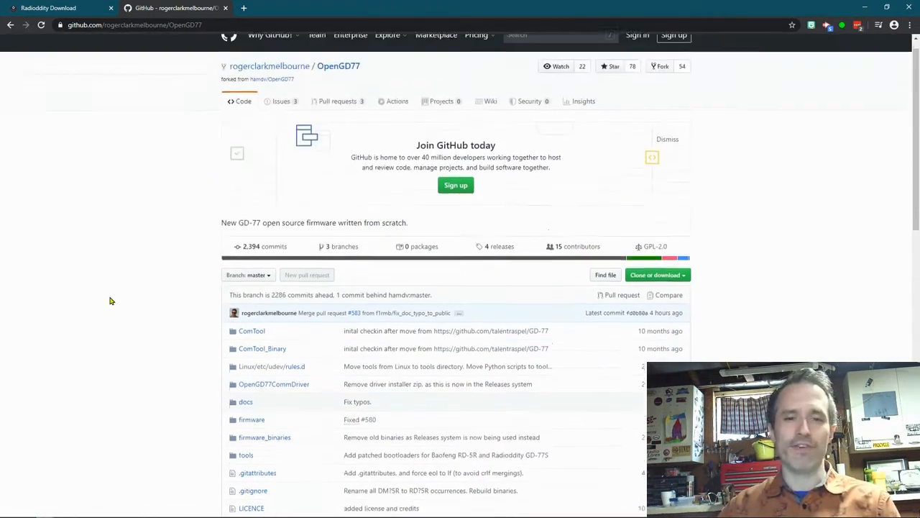
scroll(up, 3)
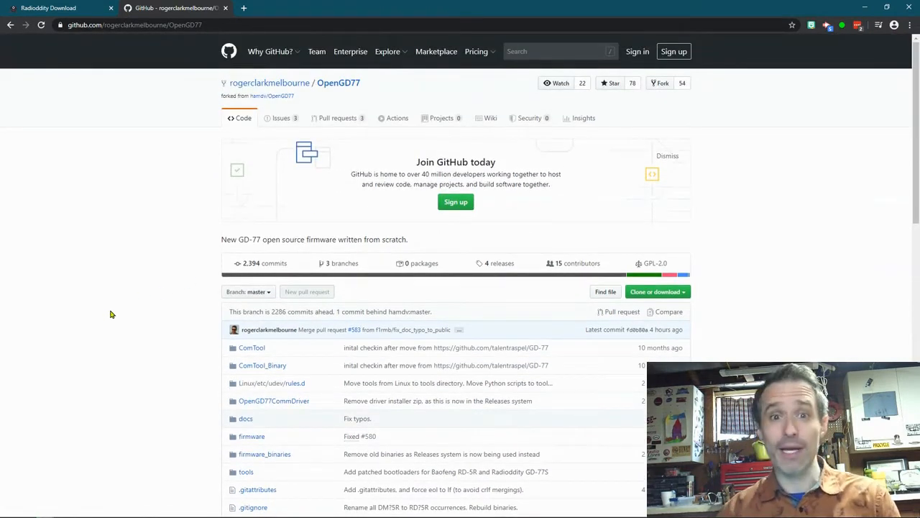
scroll(down, 3)
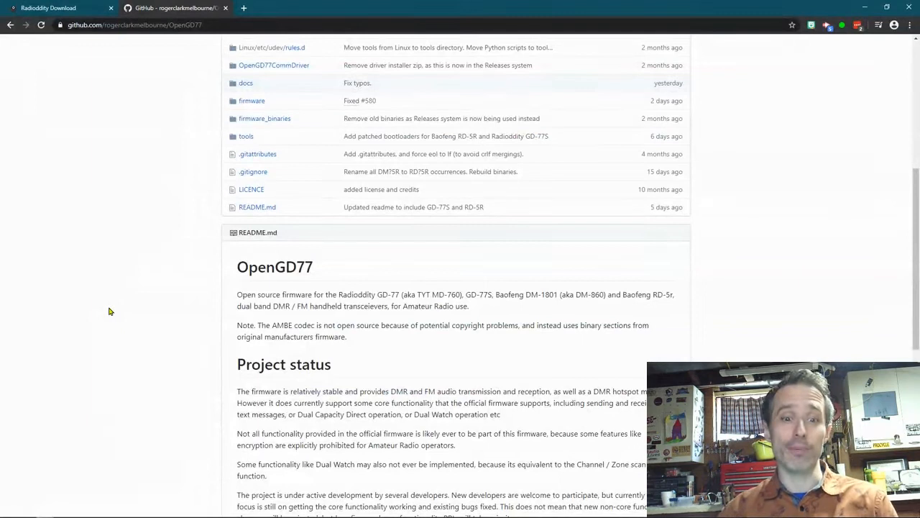
scroll(up, 3)
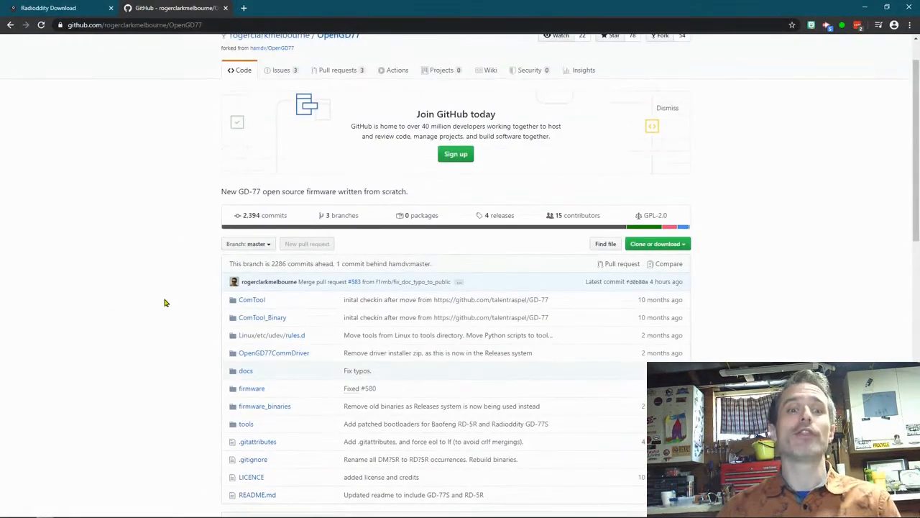
scroll(down, 3)
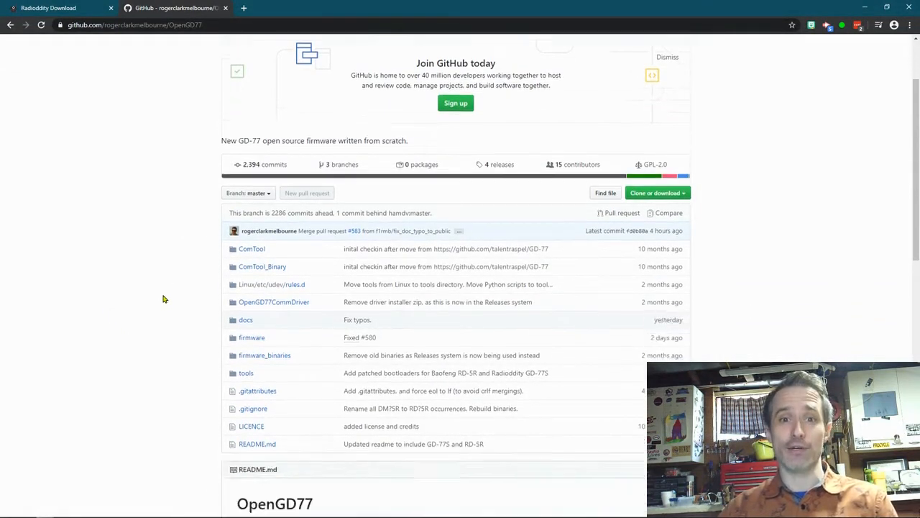
scroll(down, 3)
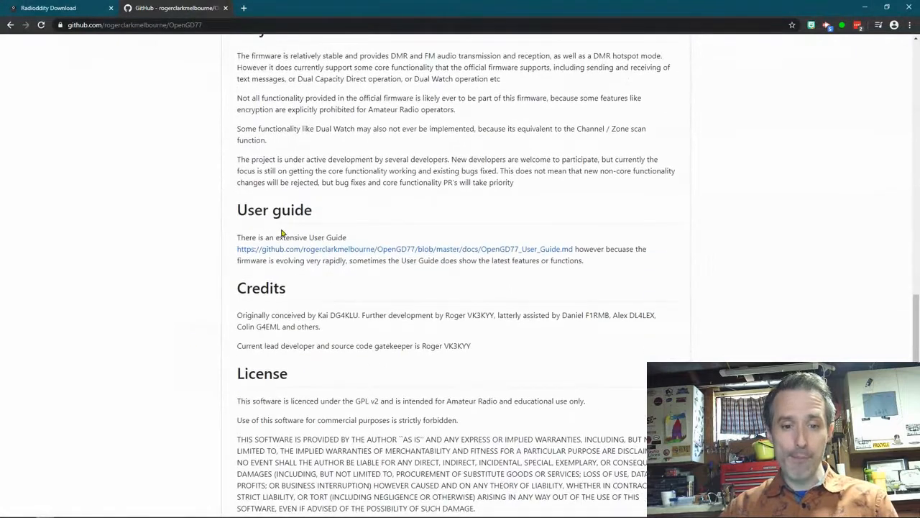
right_click(313, 248)
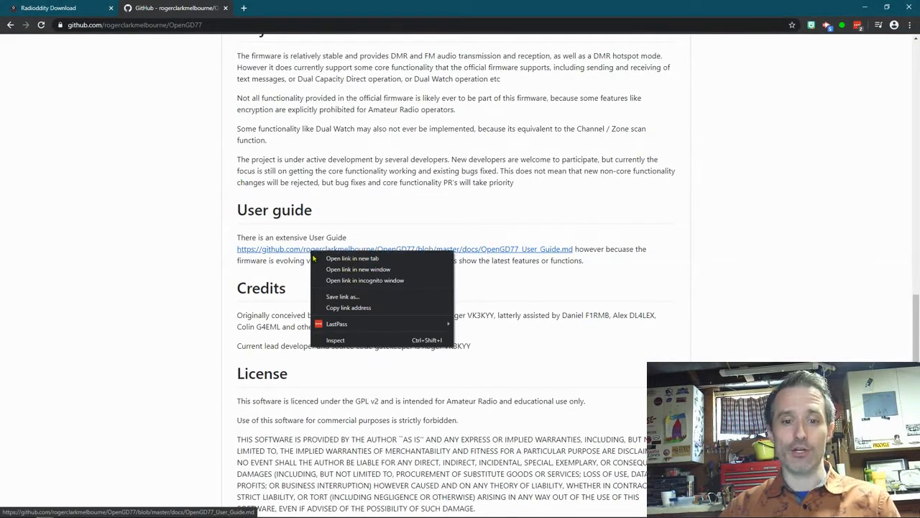
click(351, 258)
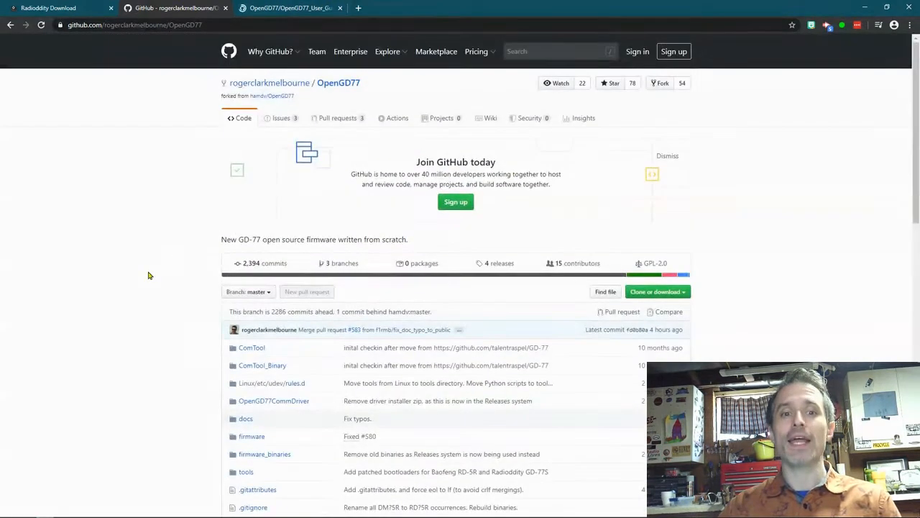
mouse_move(499, 263)
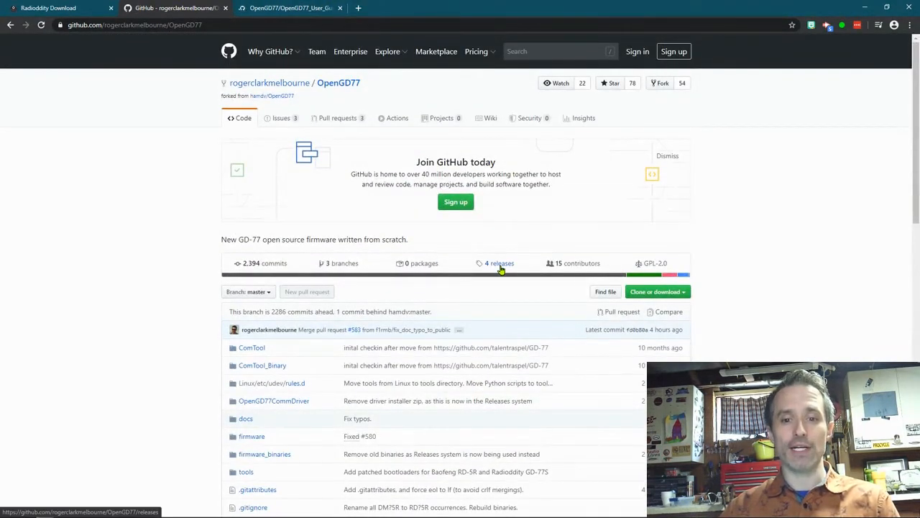
Browse the R20200430 release notes and firmware assets, then return to the User Guide tab
click(500, 263)
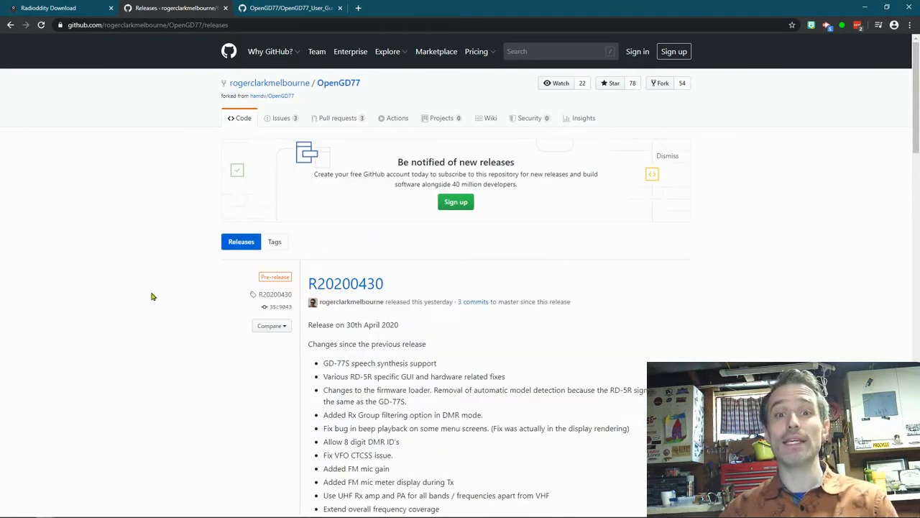
mouse_move(278, 285)
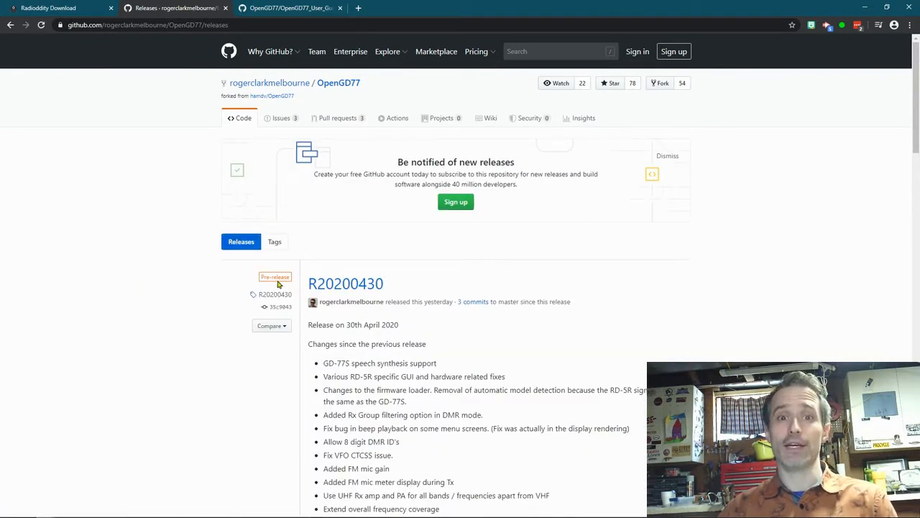
scroll(down, 3)
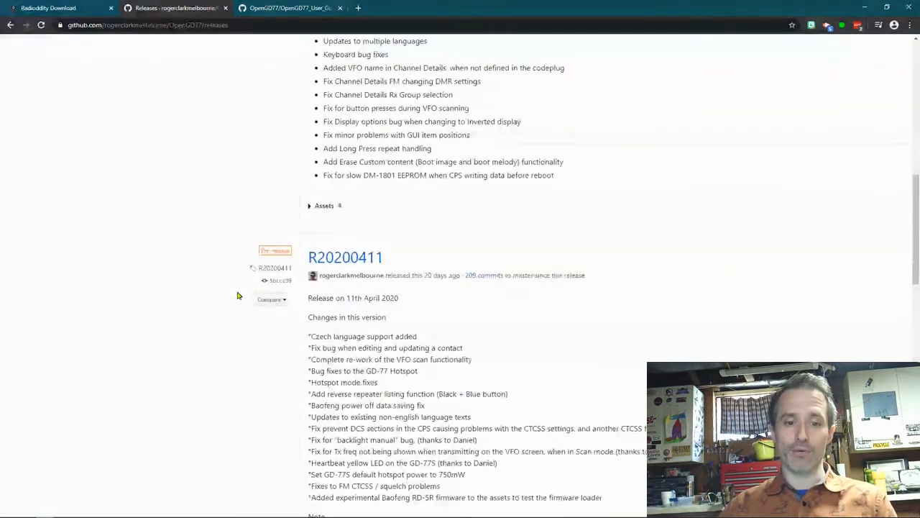
scroll(down, 3)
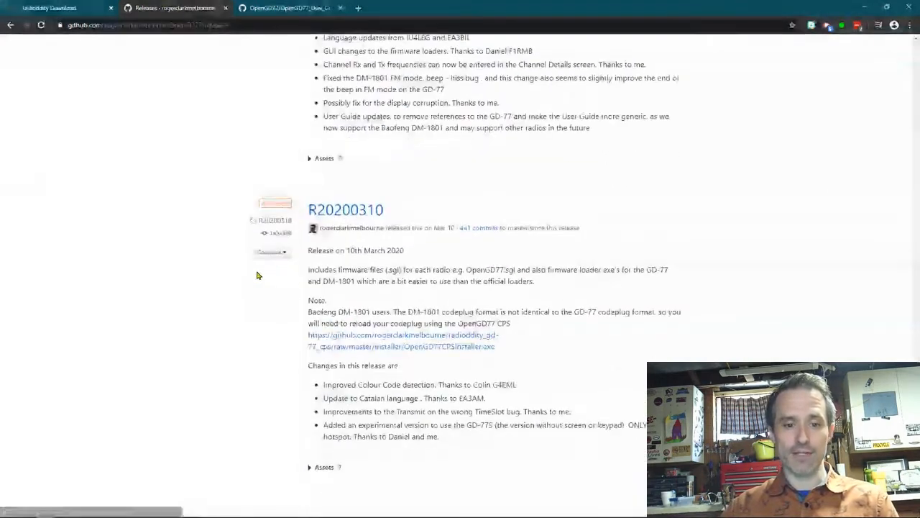
scroll(up, 3)
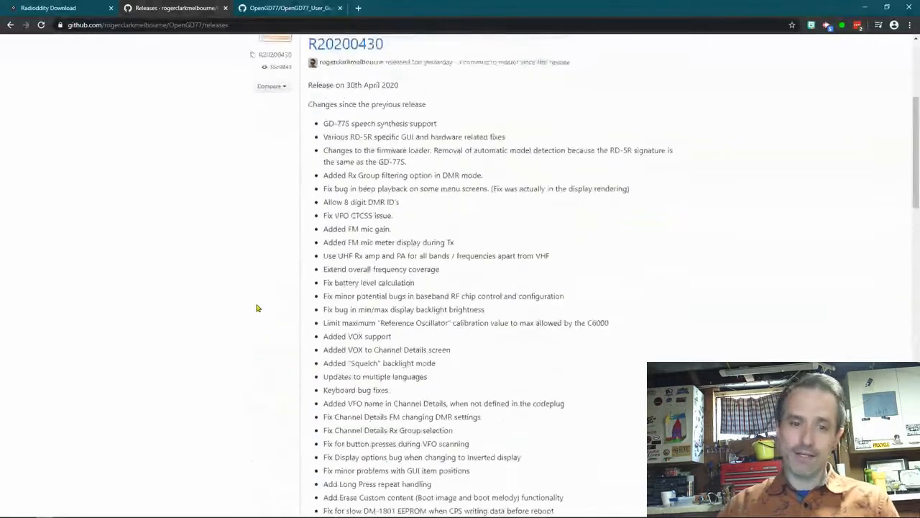
scroll(up, 3)
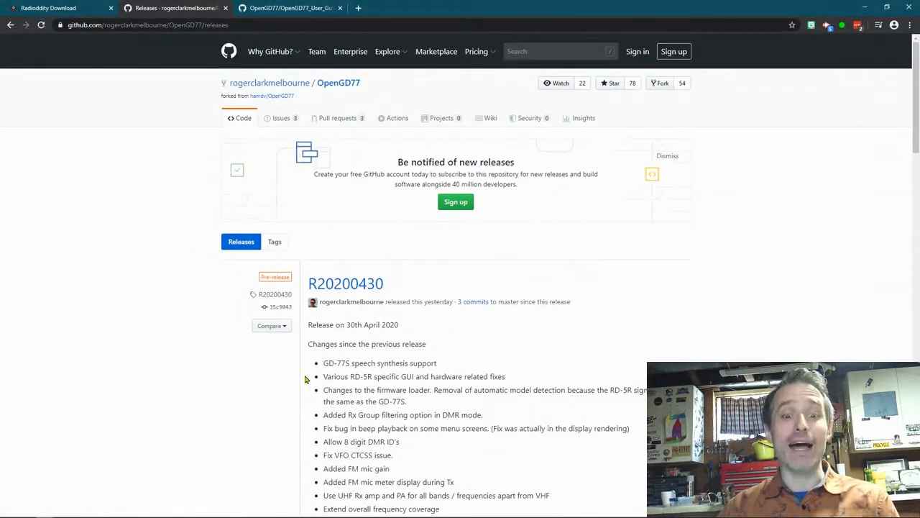
mouse_move(422, 316)
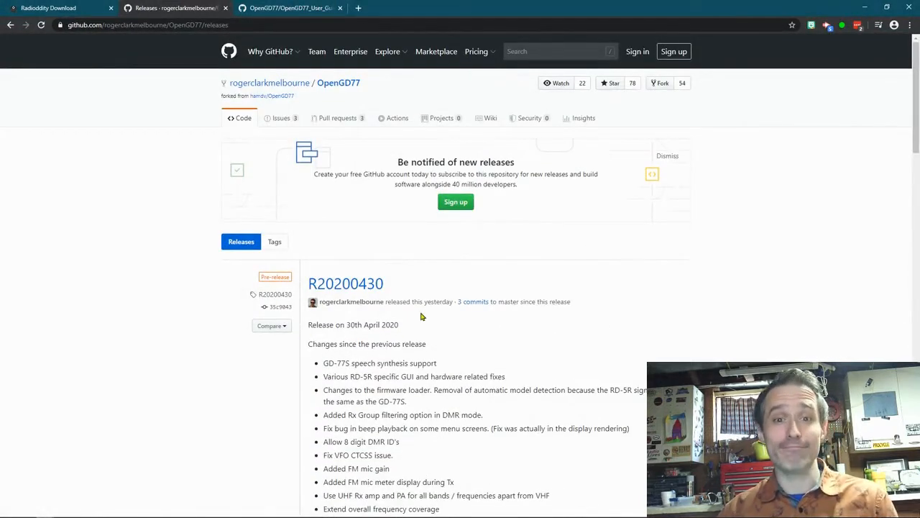
scroll(down, 3)
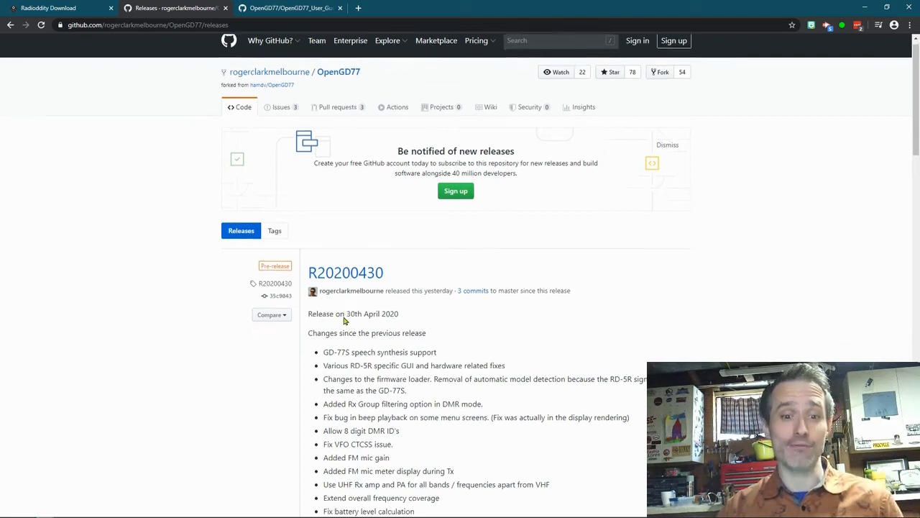
scroll(down, 3)
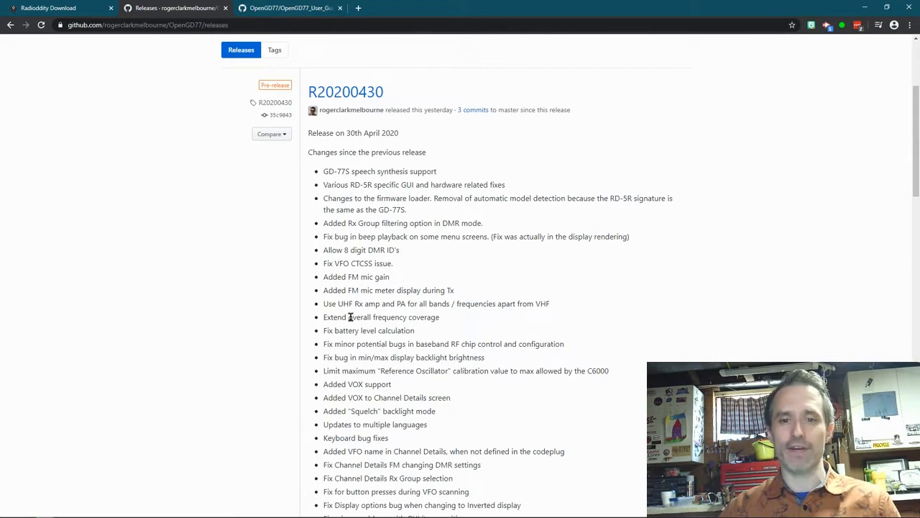
scroll(down, 3)
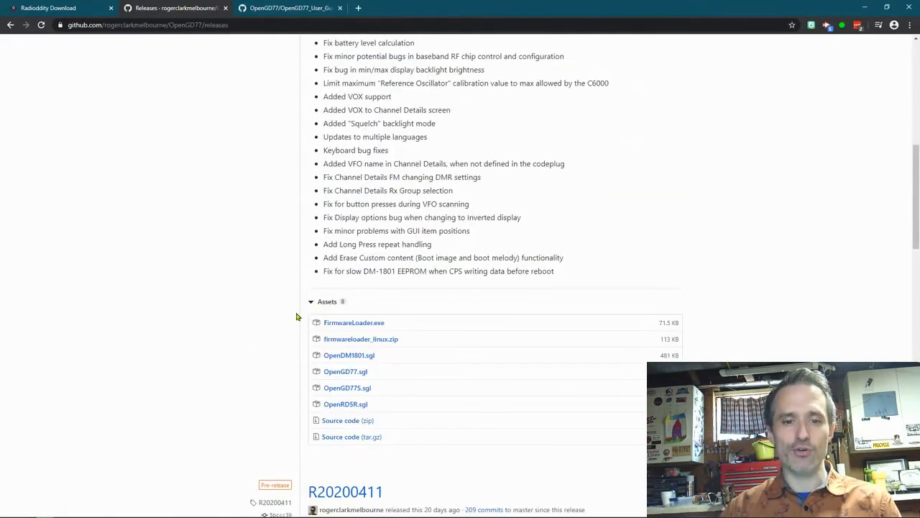
mouse_move(345, 403)
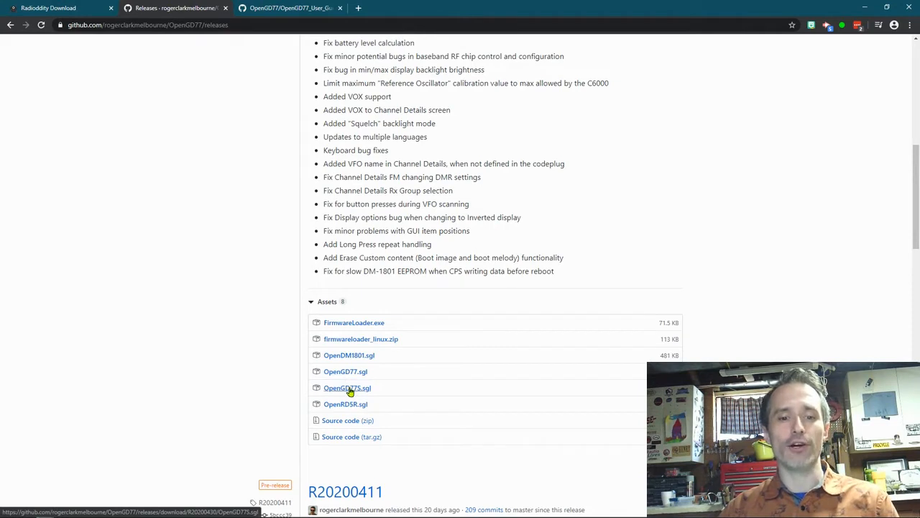
click(288, 8)
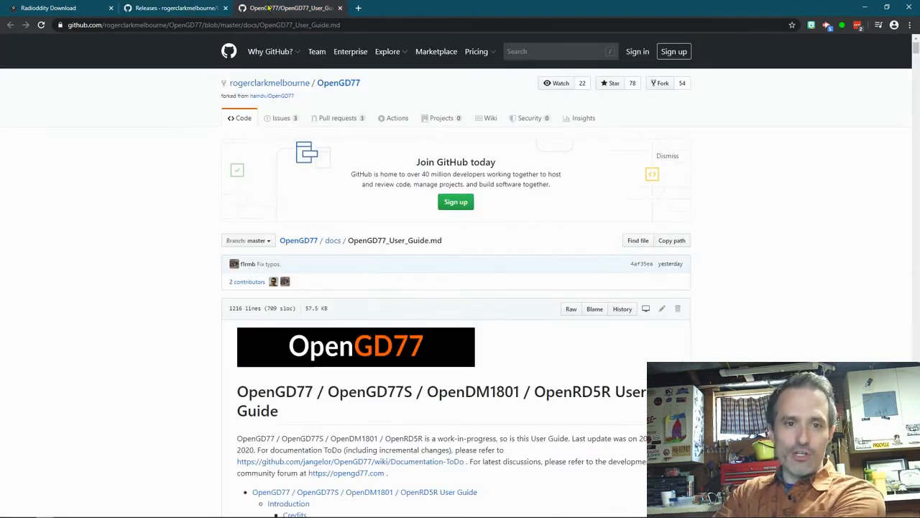
Jump to 'Variations between different supported radios' and highlight the GD-77 and DM-1801 names
scroll(down, 3)
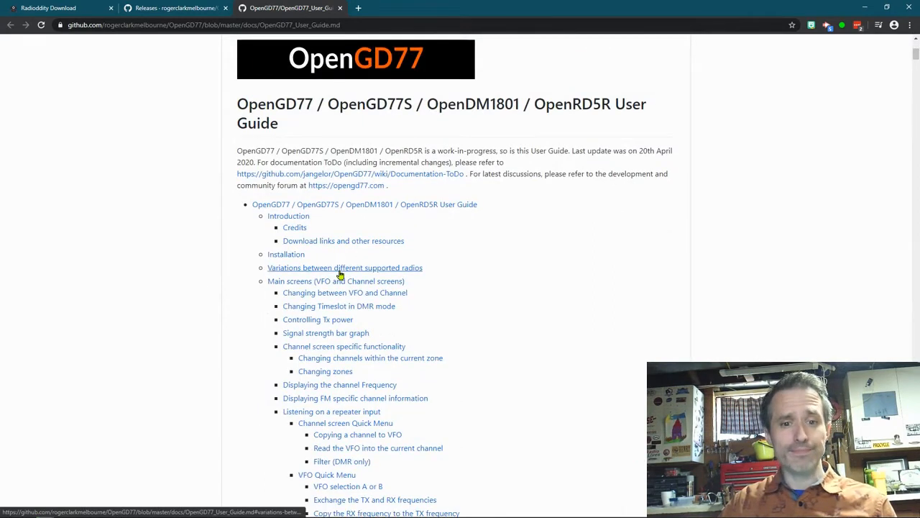
click(344, 267)
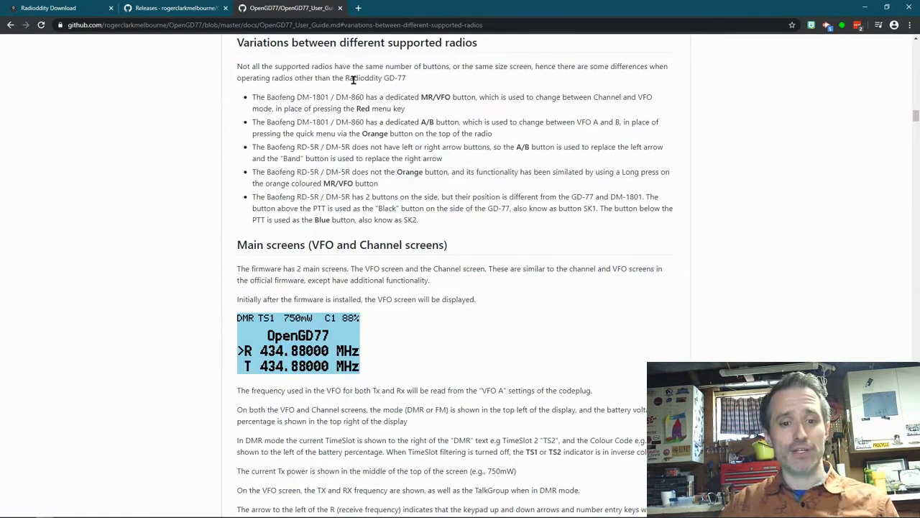
double_click(374, 78)
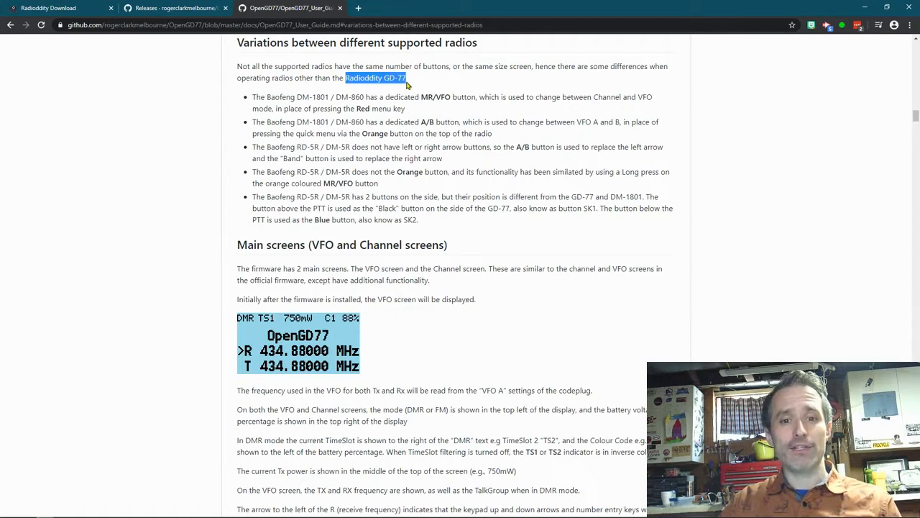
mouse_move(343, 192)
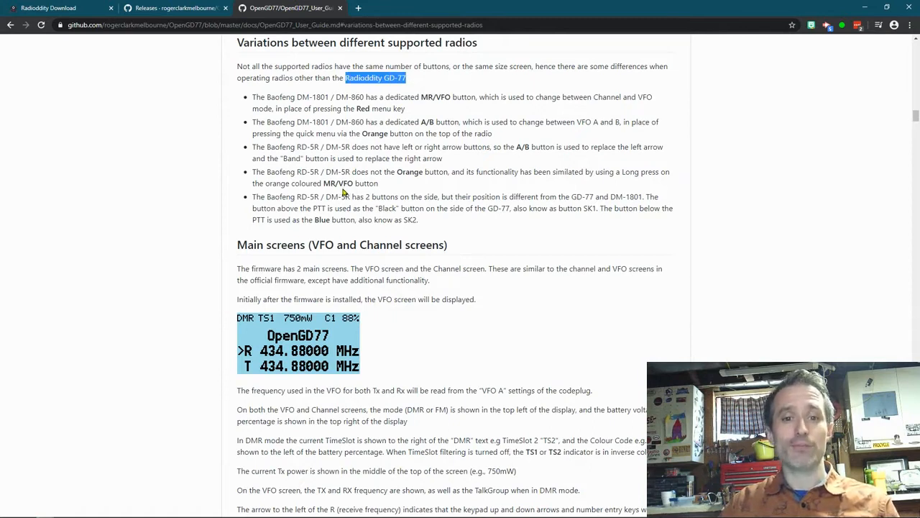
mouse_move(264, 96)
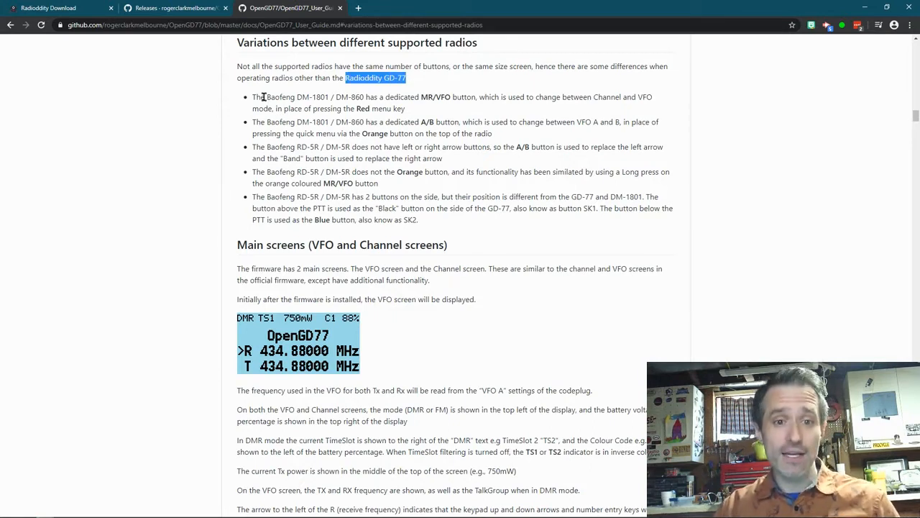
double_click(282, 97)
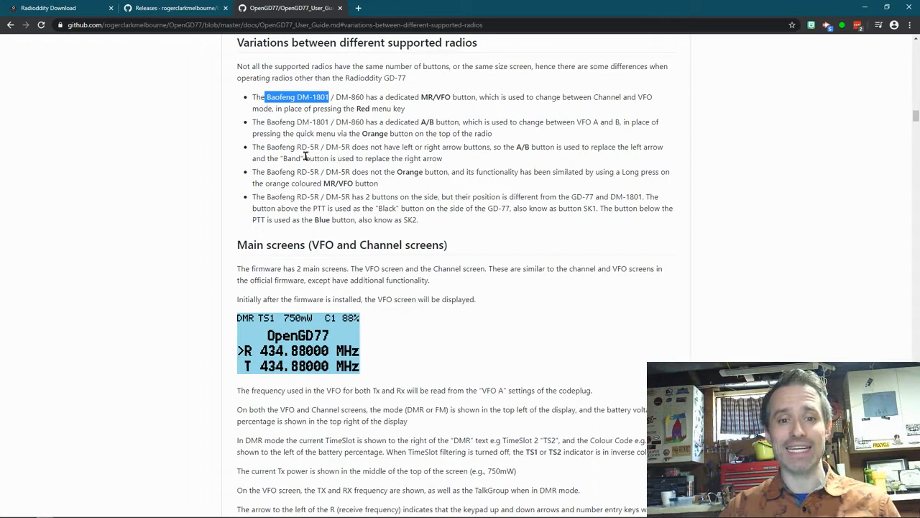
mouse_move(302, 146)
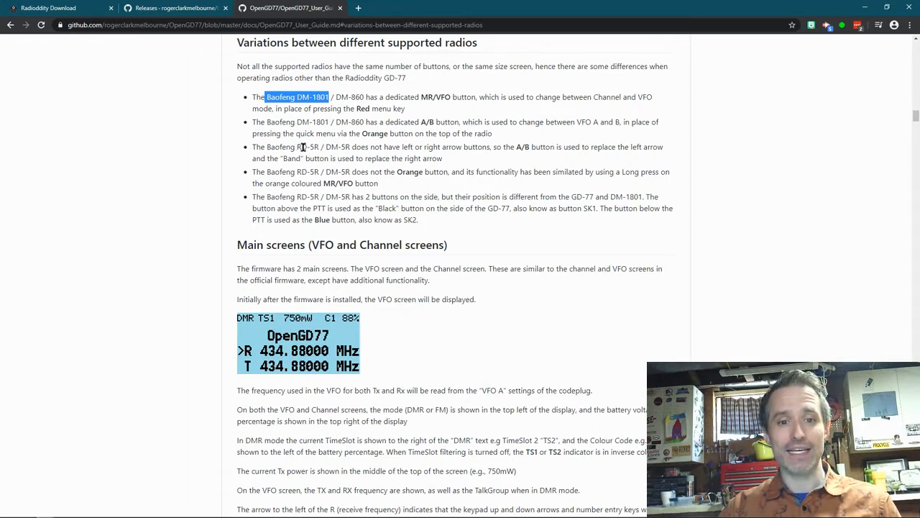
mouse_move(342, 156)
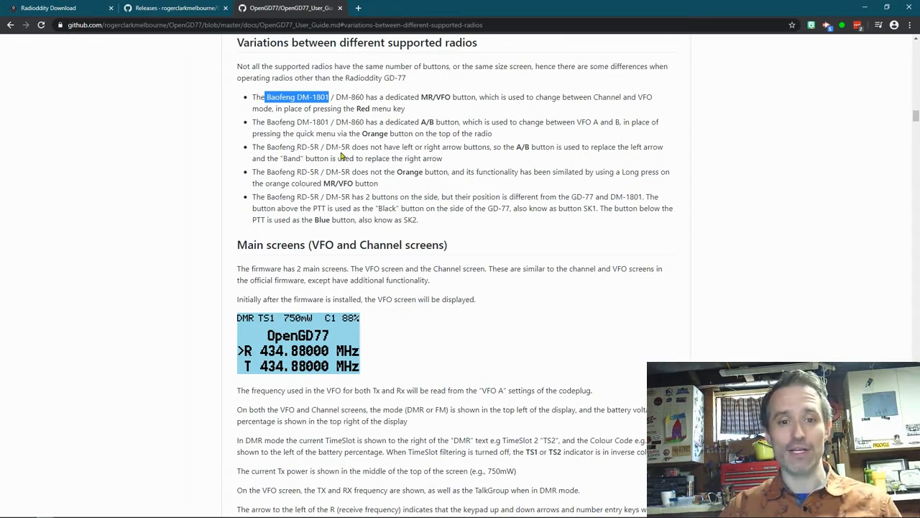
mouse_move(331, 195)
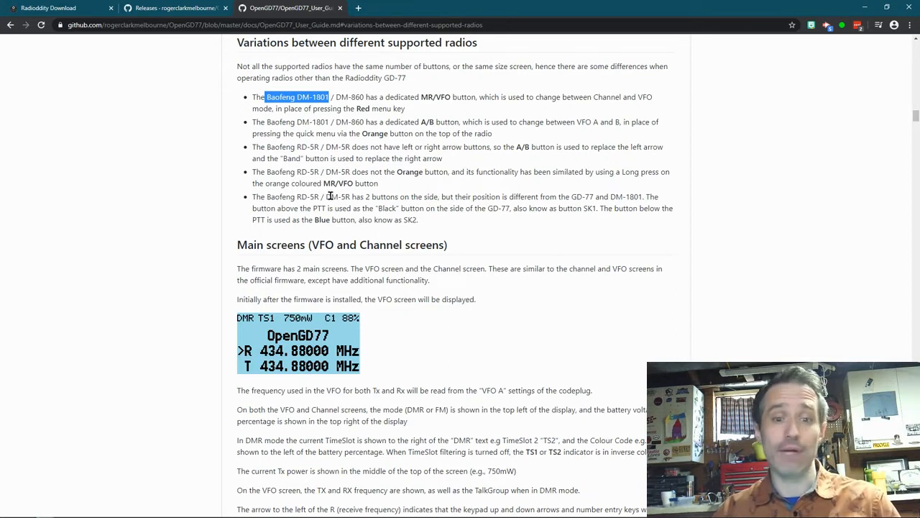
mouse_move(336, 186)
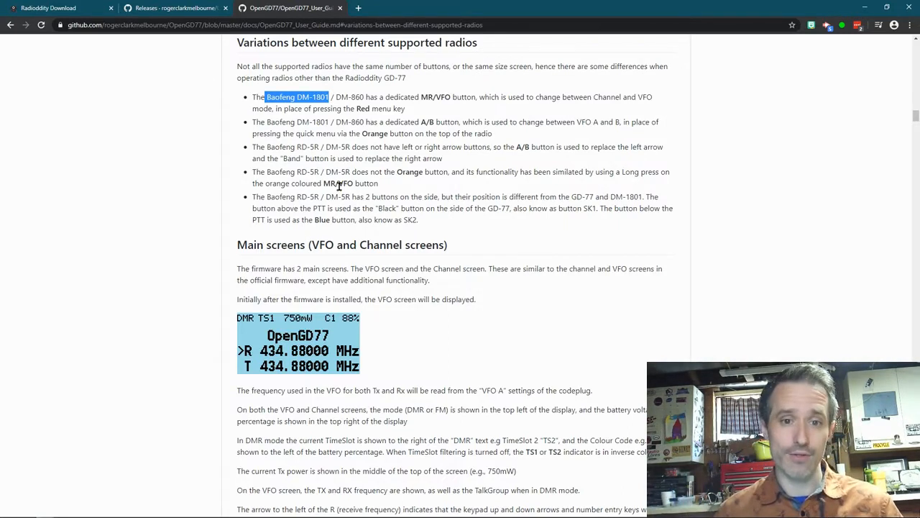
scroll(up, 3)
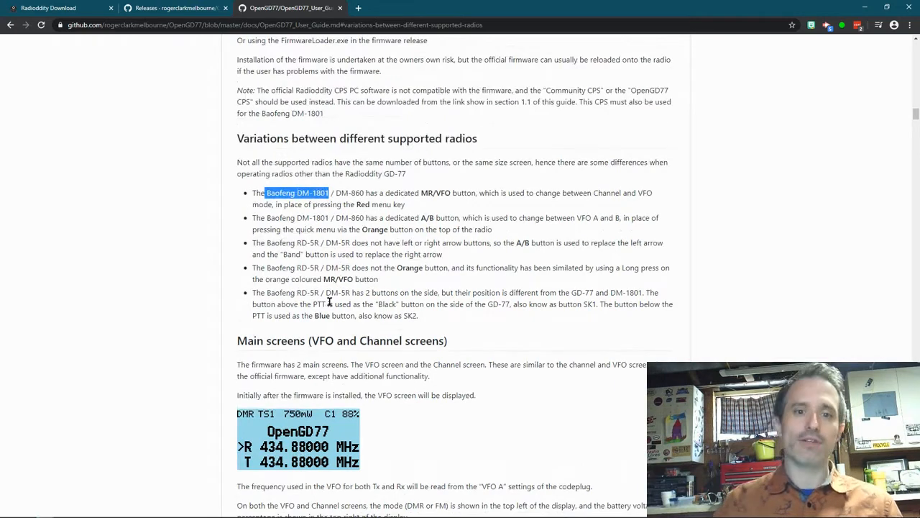
scroll(up, 3)
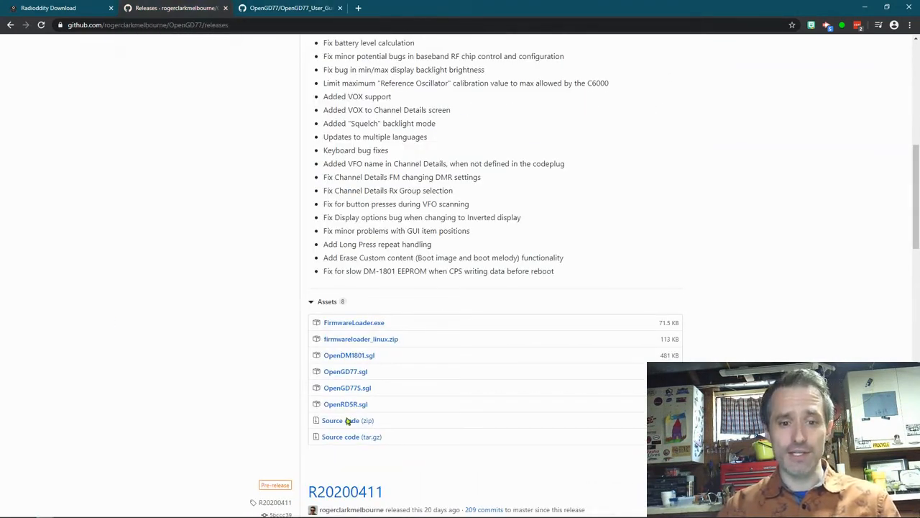
mouse_move(358, 400)
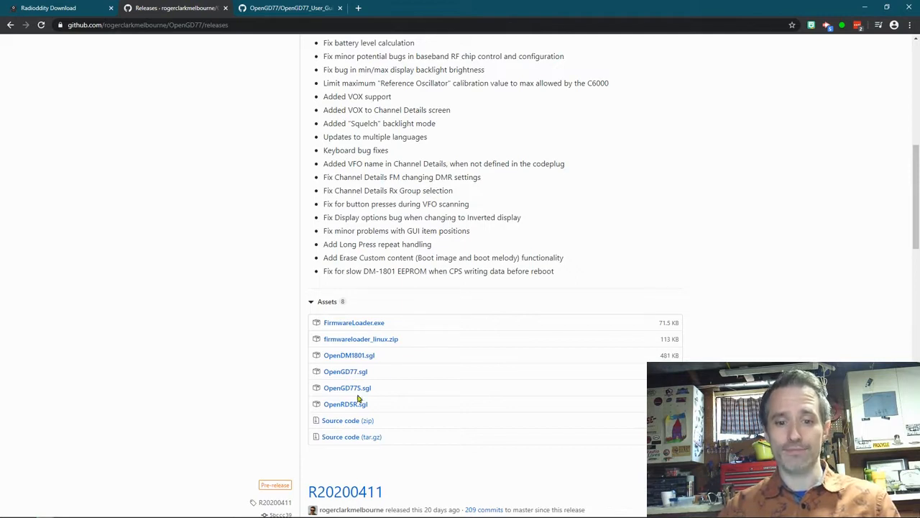
mouse_move(345, 371)
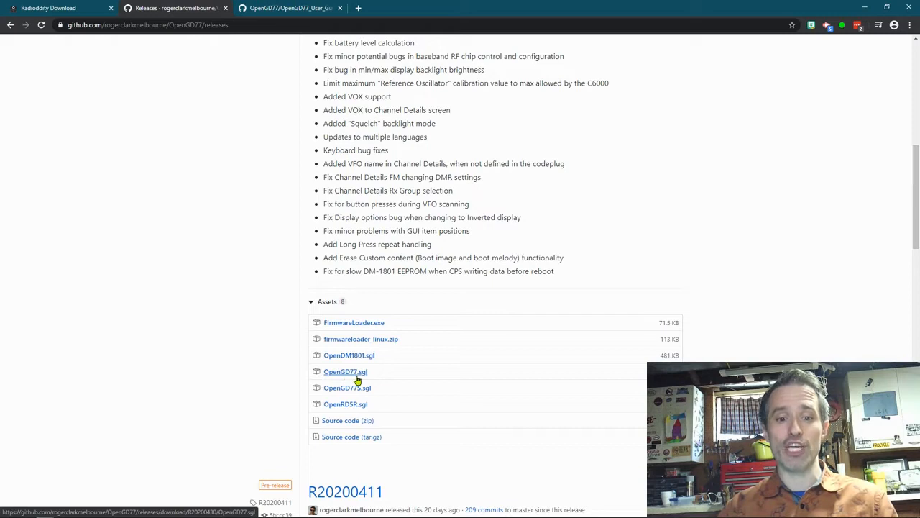
mouse_move(314, 386)
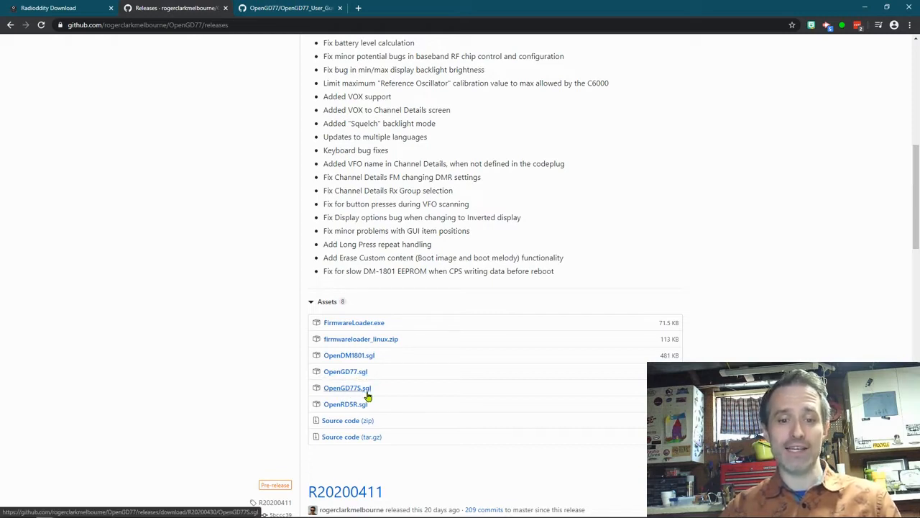
mouse_move(353, 367)
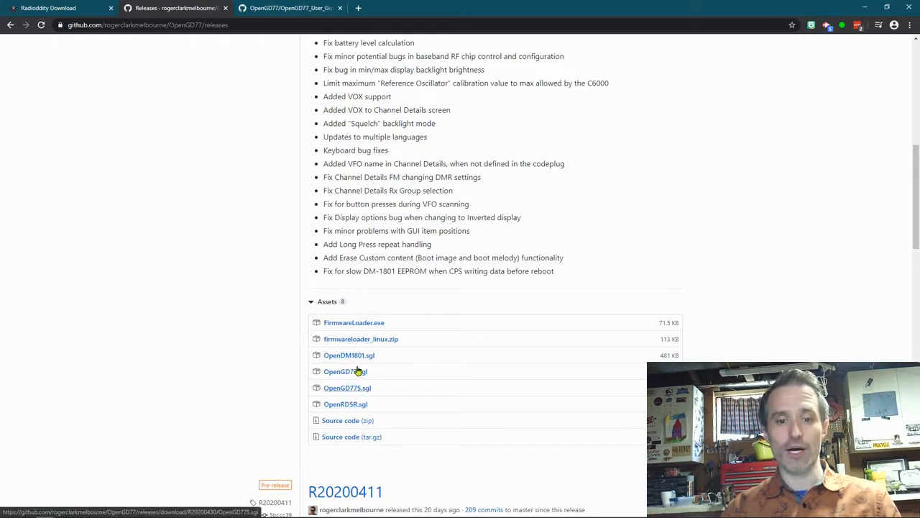
mouse_move(356, 332)
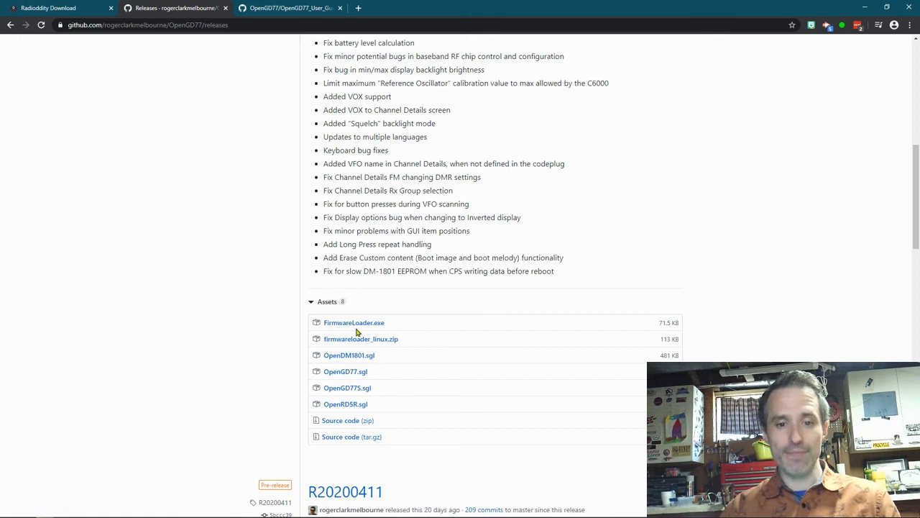
mouse_move(354, 322)
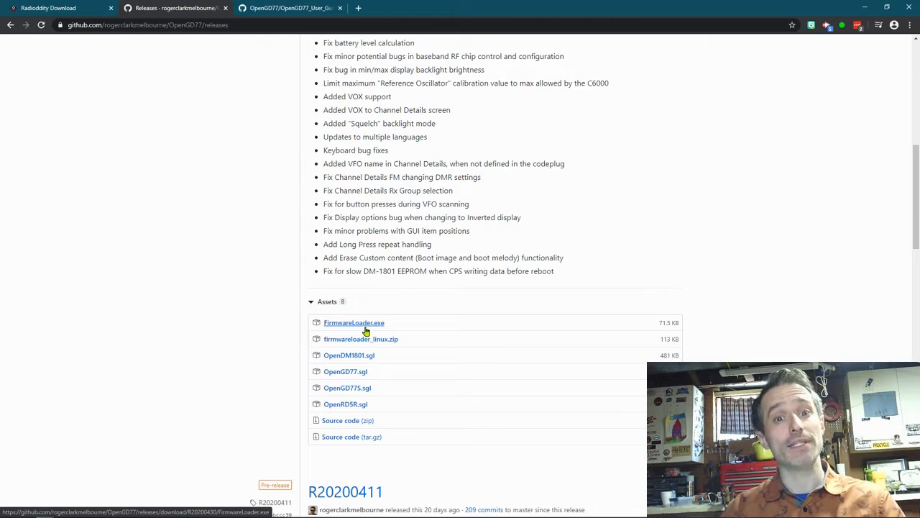
Bring the OpenGD77_User_Guide tab back to the front, showing the Installation section
click(287, 8)
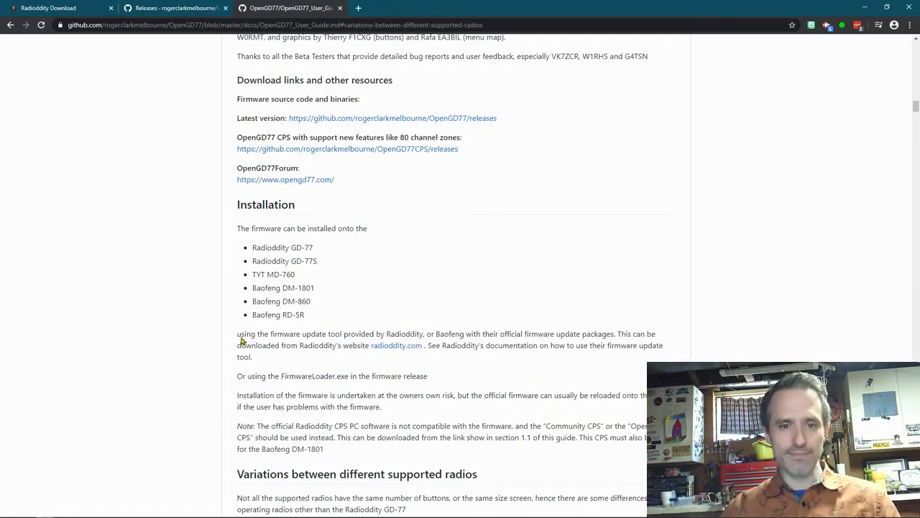
Open the OpenGD77CPS releases page from the guide's Download links section
double_click(266, 80)
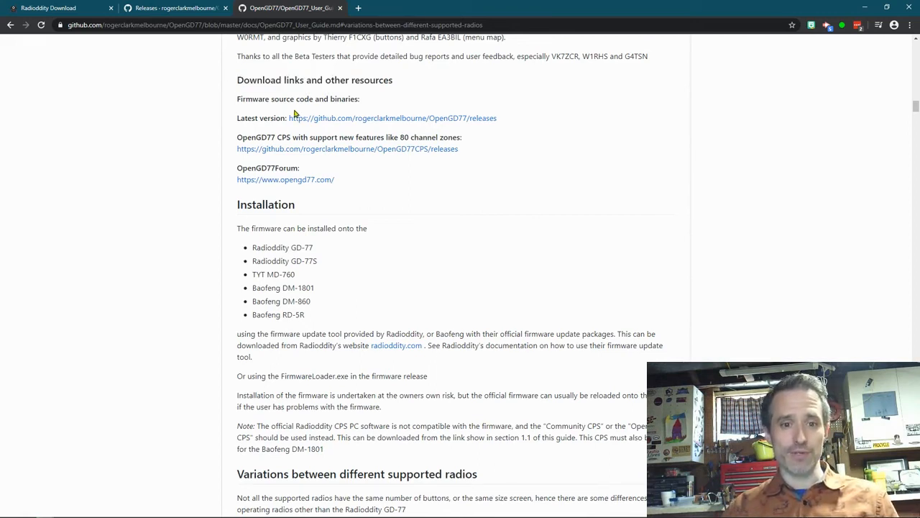
mouse_move(342, 123)
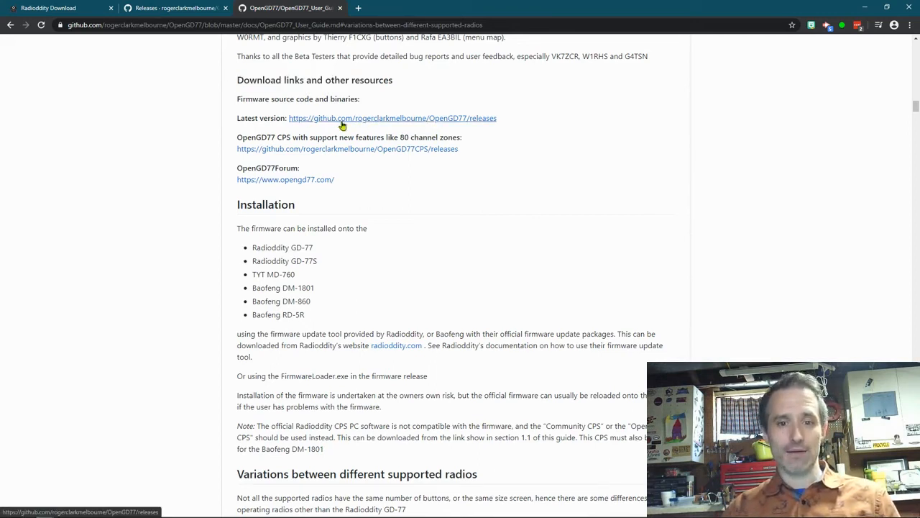
mouse_move(298, 115)
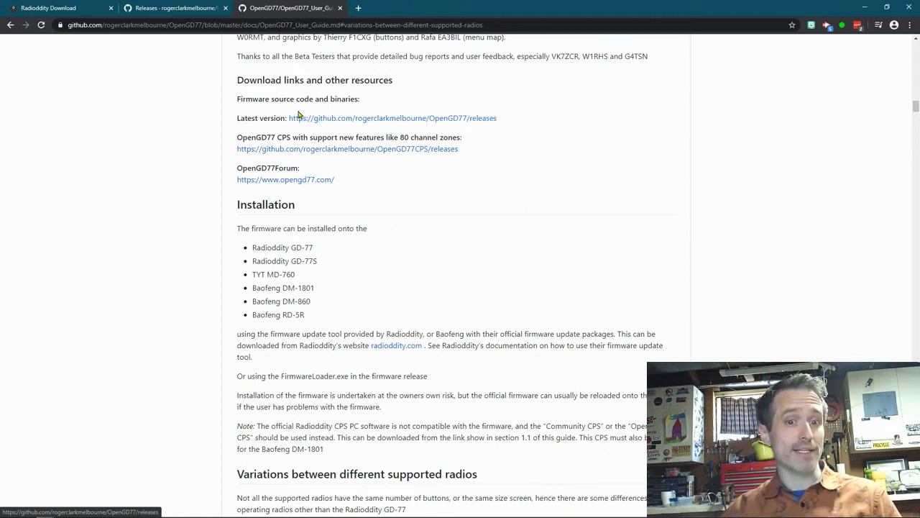
mouse_move(275, 139)
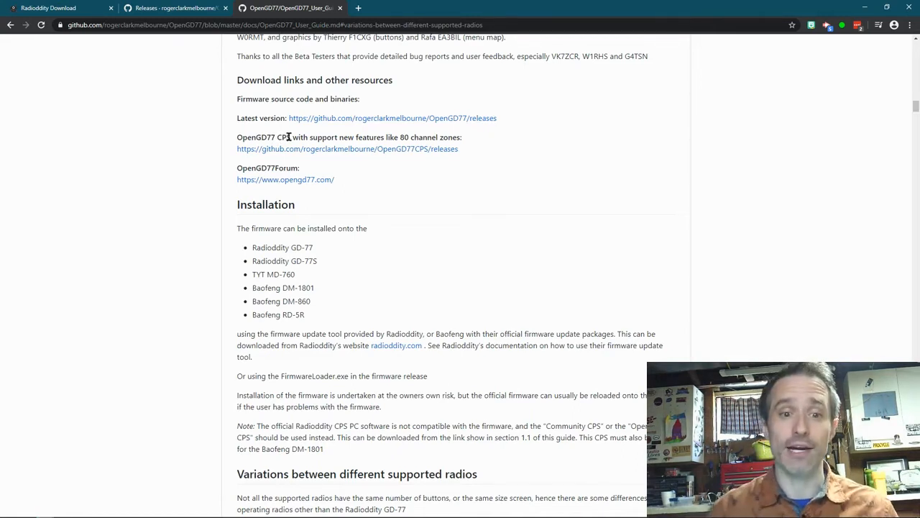
click(347, 149)
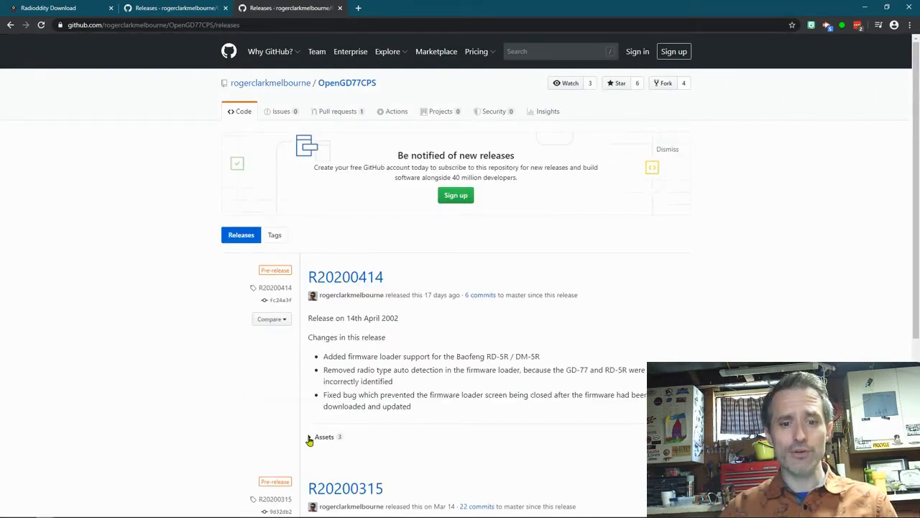
Expand the downloadable assets of the R20200414 OpenGD77 CPS release
click(324, 437)
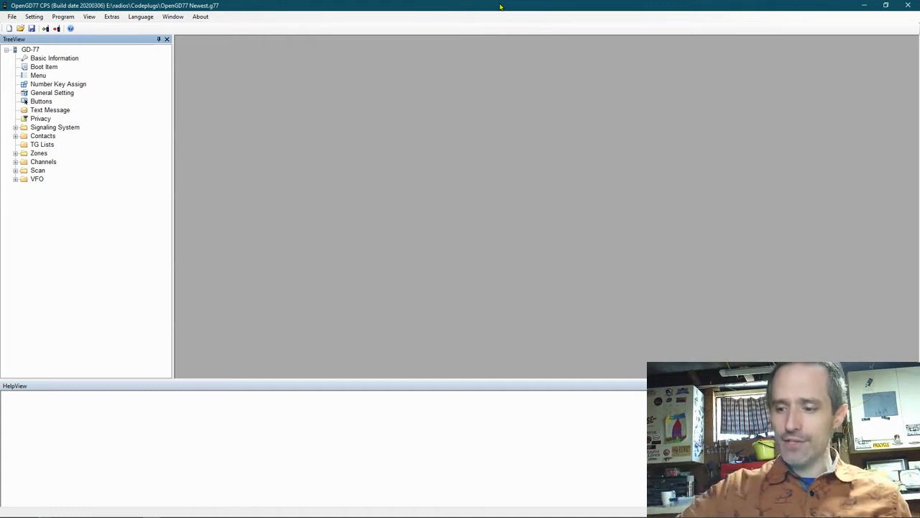
Load OpenGD77.sgl from Downloads in the Firmware loader, then close the loader
click(111, 17)
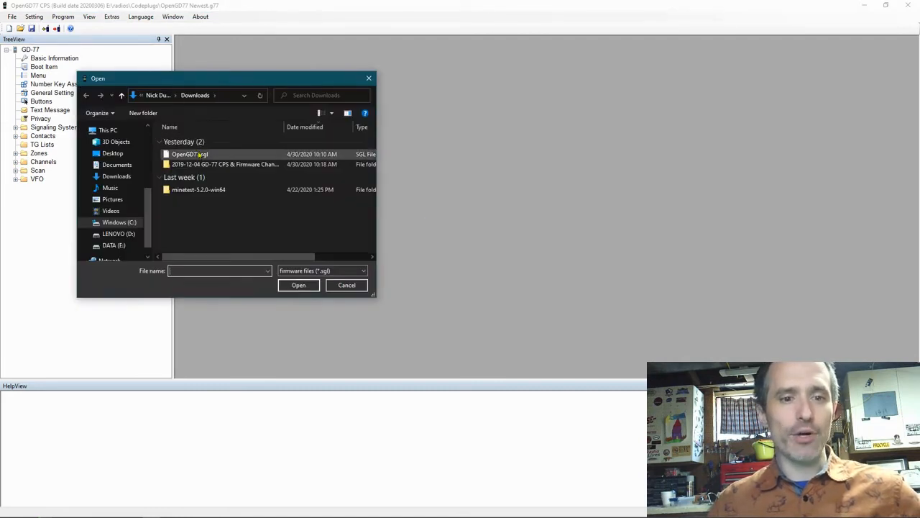
mouse_move(190, 154)
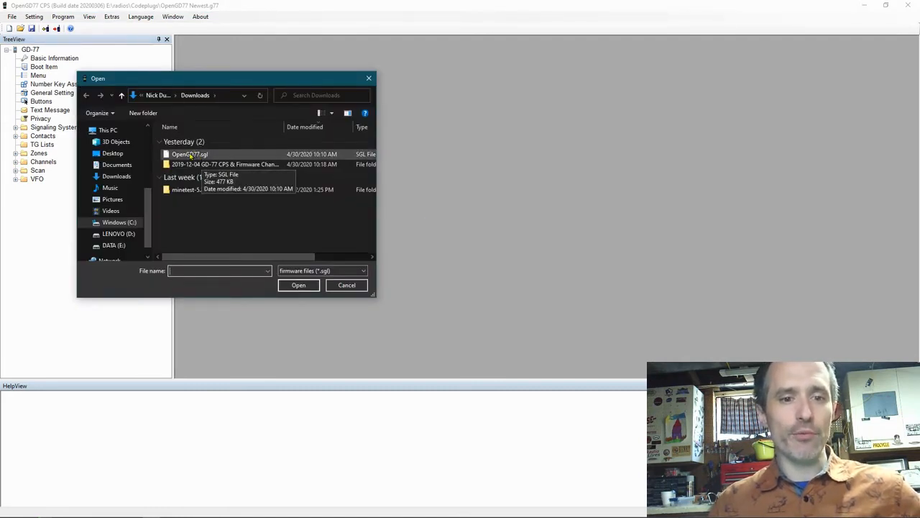
click(190, 153)
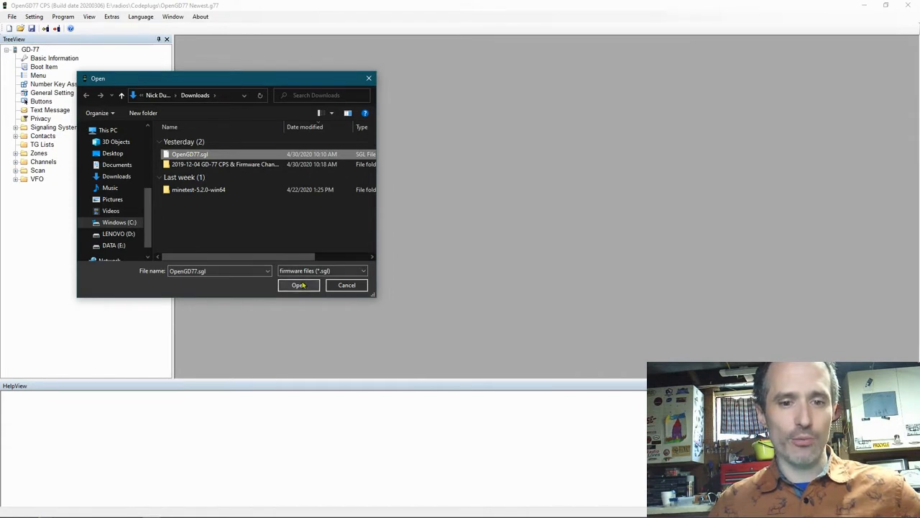
click(298, 284)
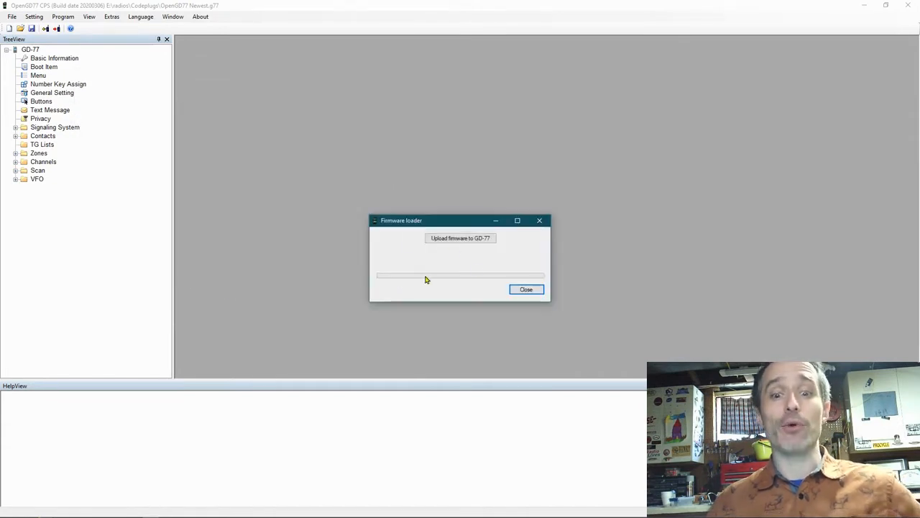
mouse_move(447, 261)
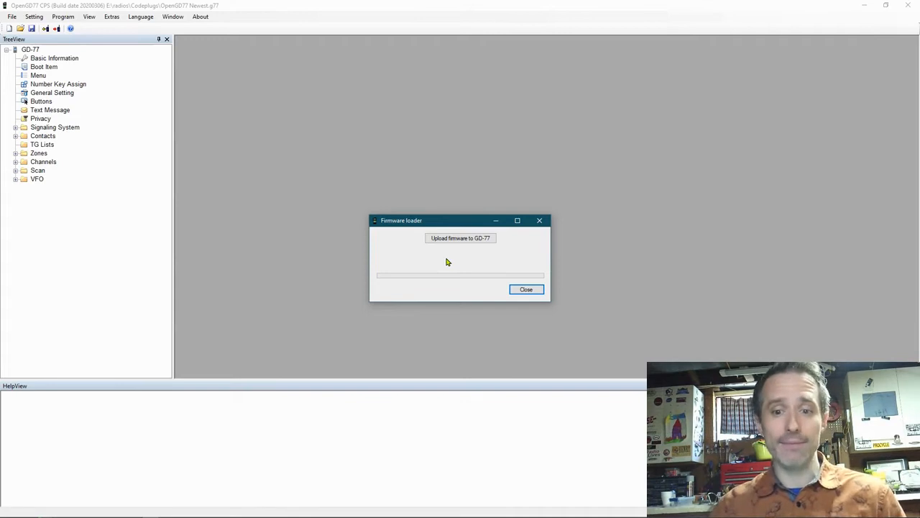
click(525, 289)
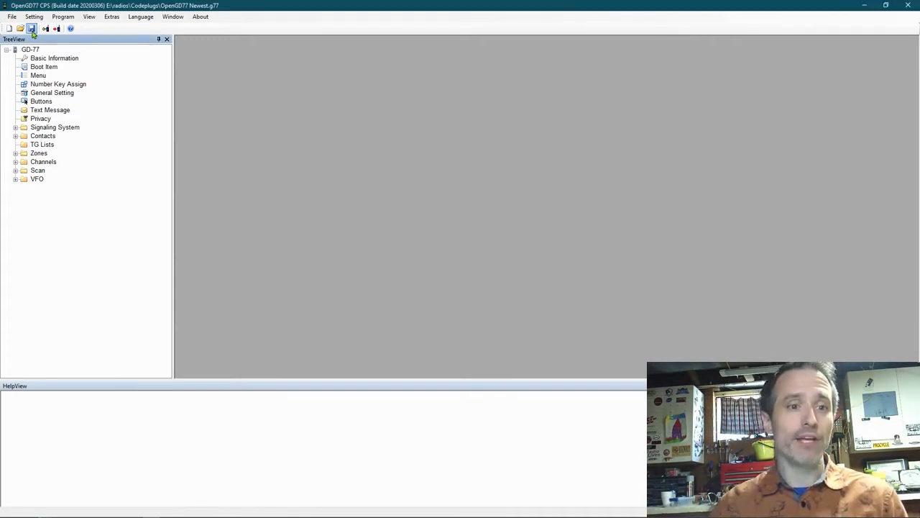
mouse_move(45, 28)
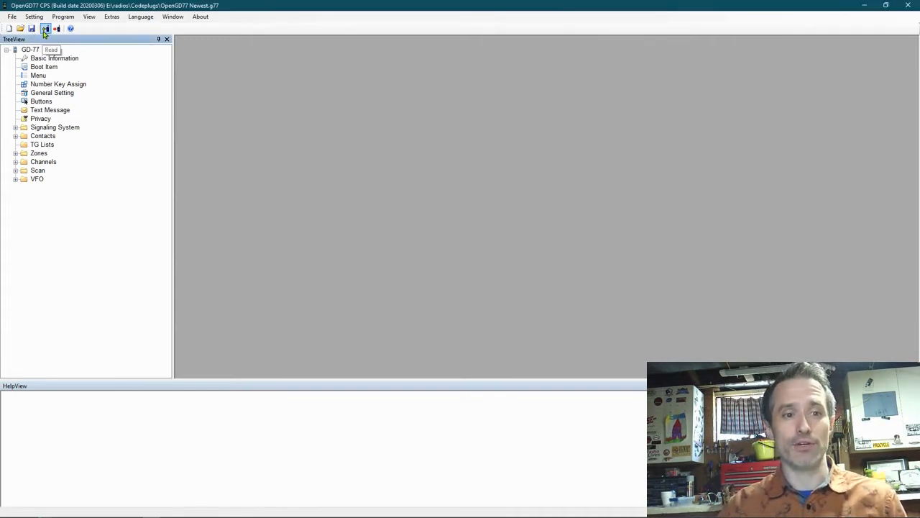